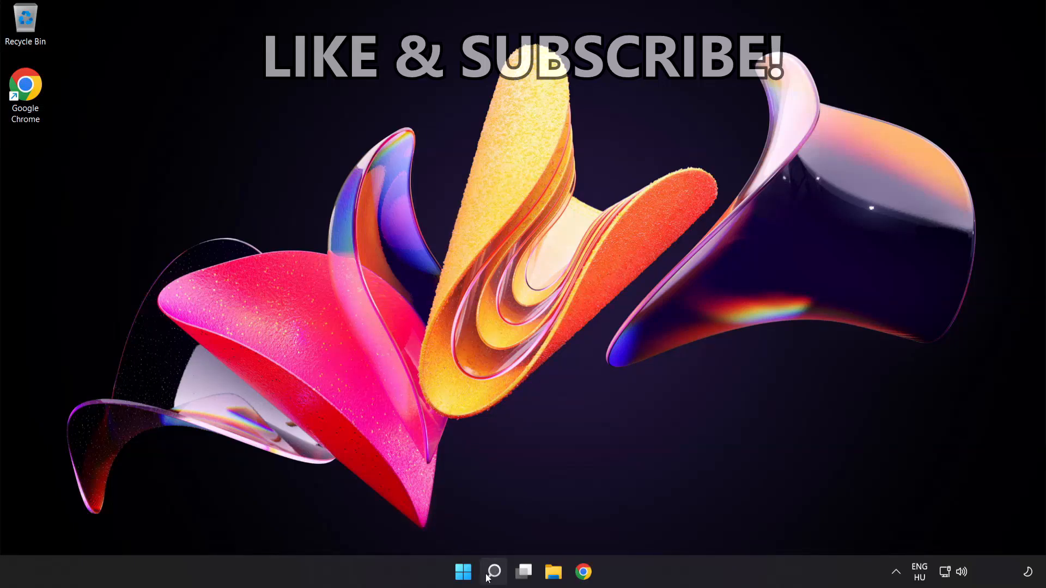
# - Search for cmd and launch Command Prompt as administrator
pyautogui.click(494, 572)
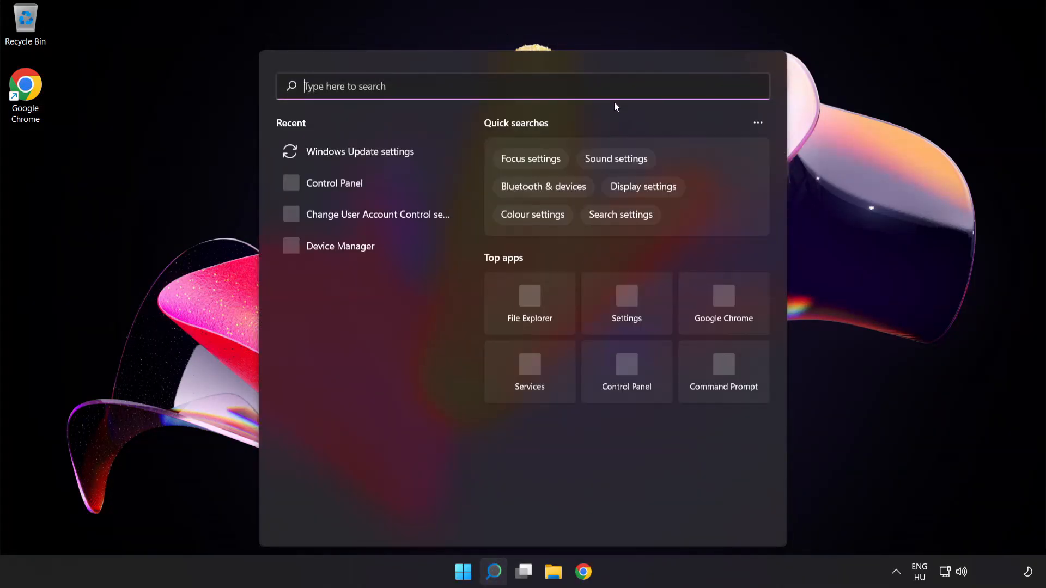
pyautogui.write('cmd')
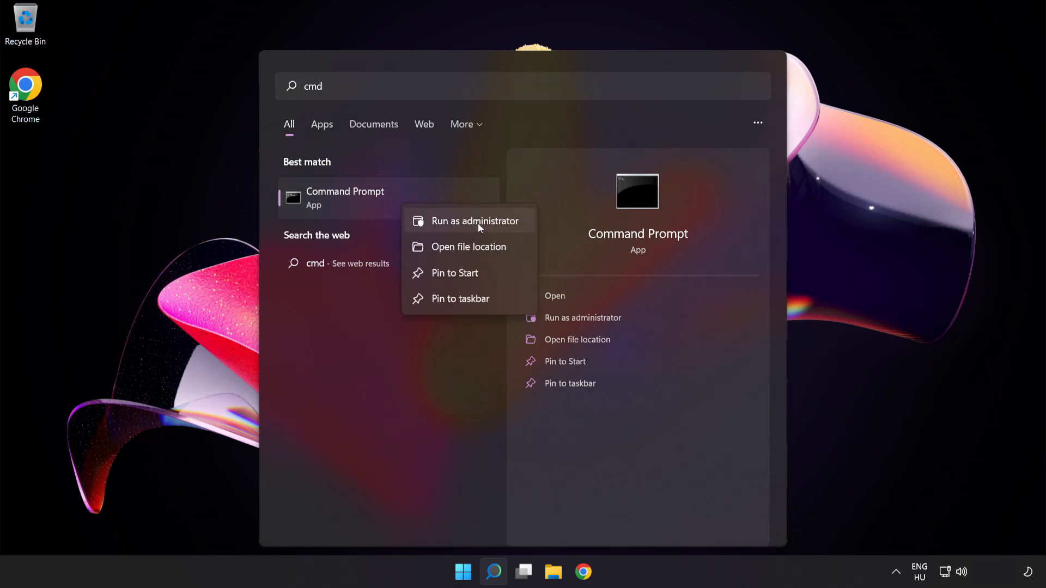
pyautogui.click(475, 222)
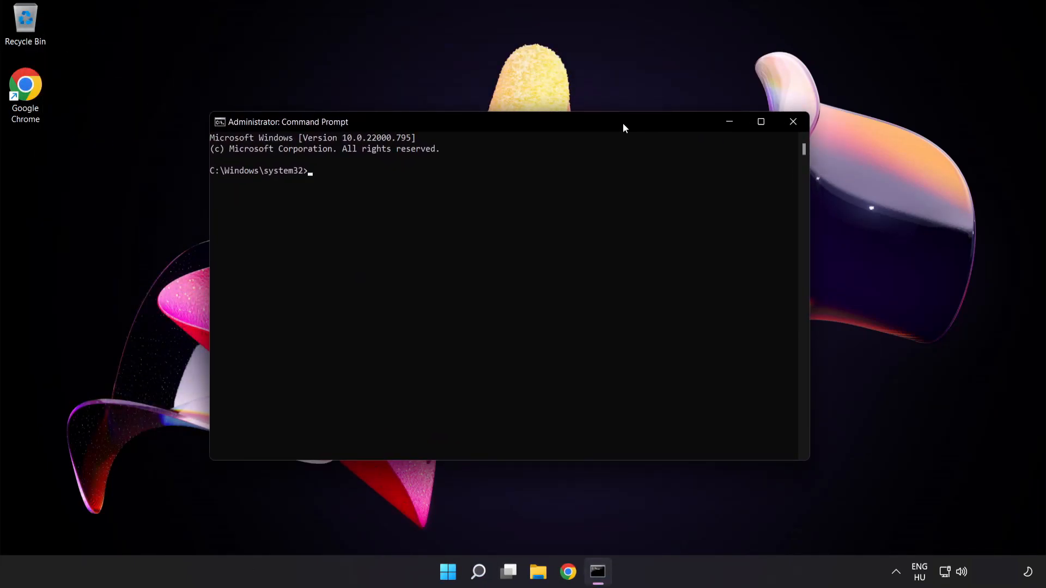
# - Run ipconfig /flushdns to clear the DNS resolver cache
pyautogui.write('ipco')
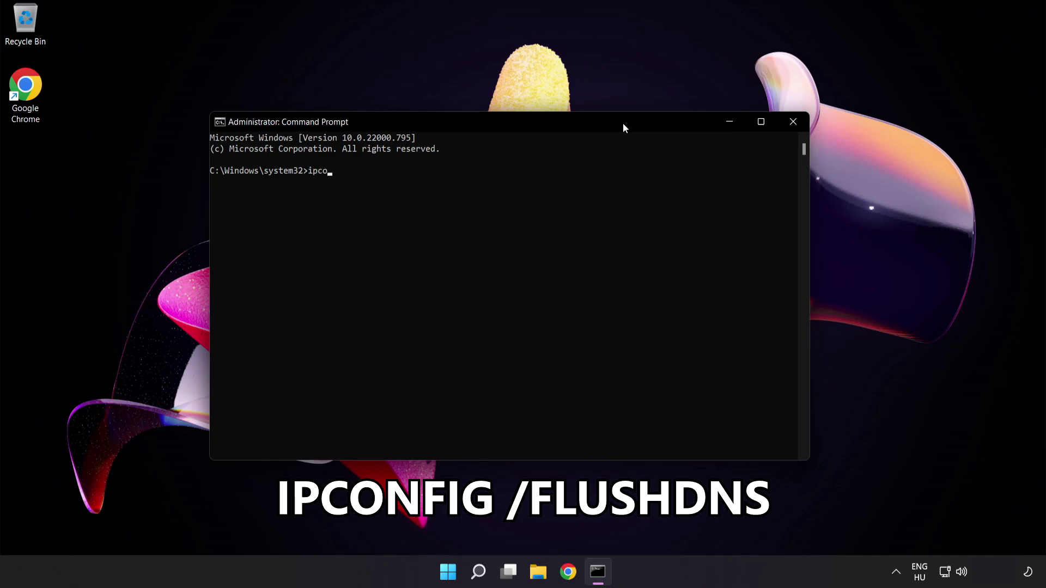
pyautogui.write('nfig')
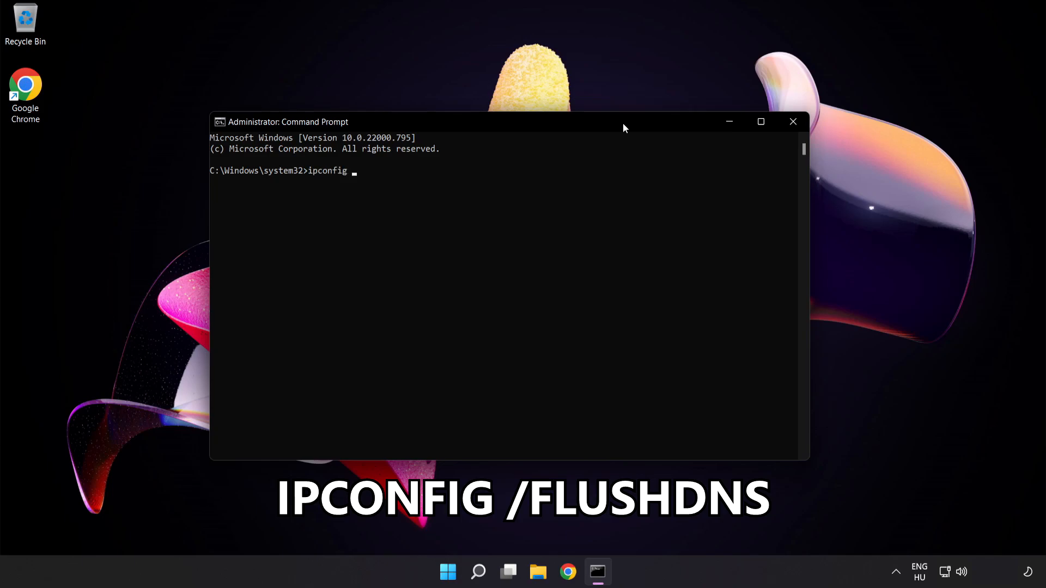
pyautogui.write('/flushd')
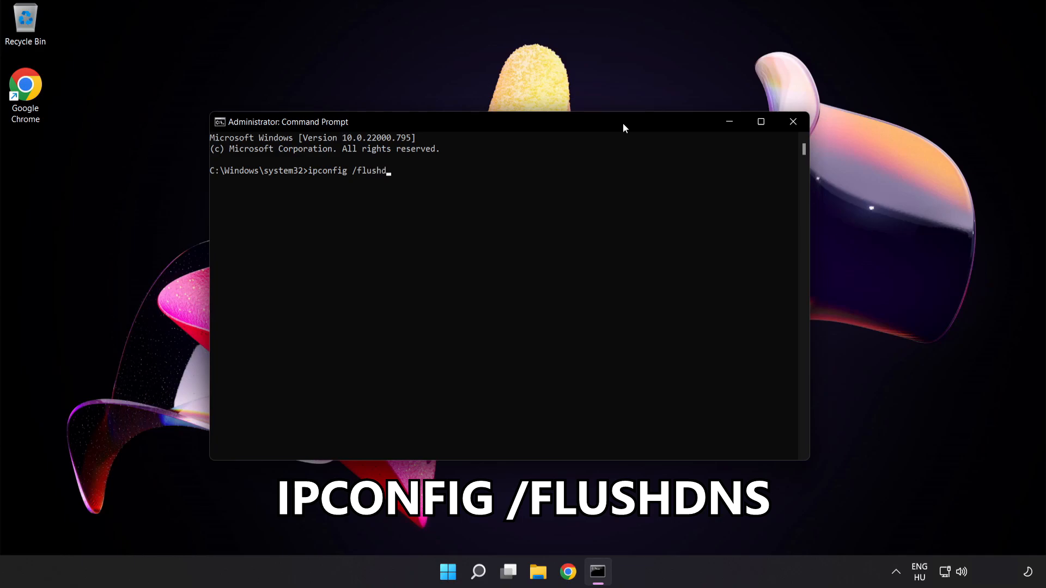
pyautogui.write('ns')
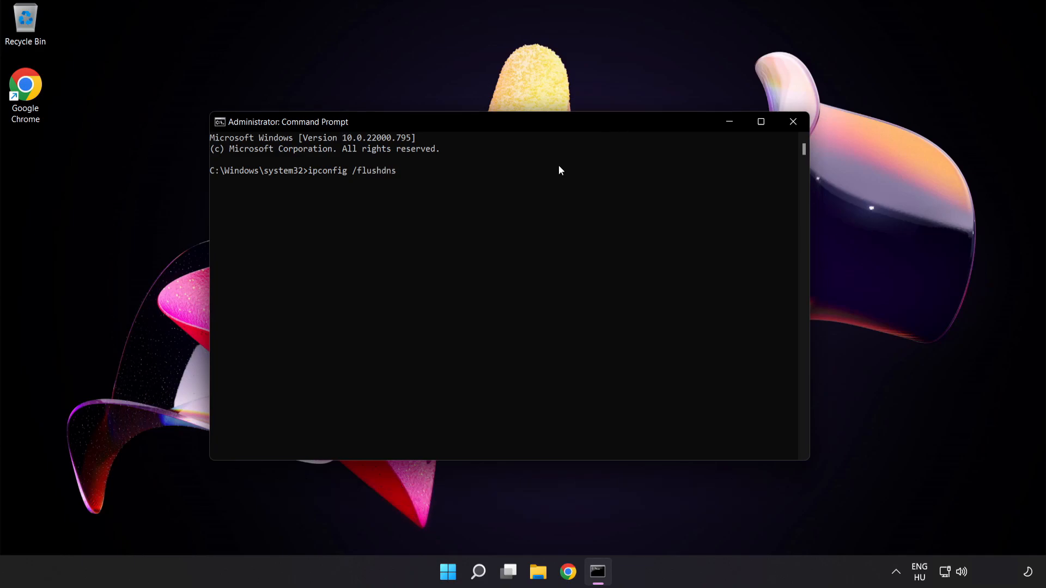
pyautogui.press('Enter')
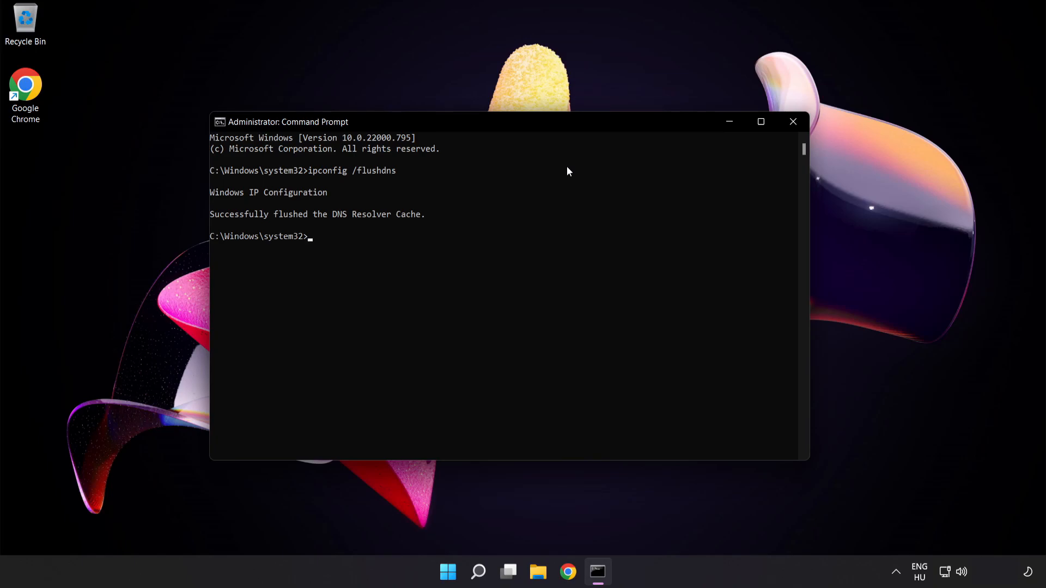
# - Run netsh winsock reset, then leave the console with exit
pyautogui.write('nets')
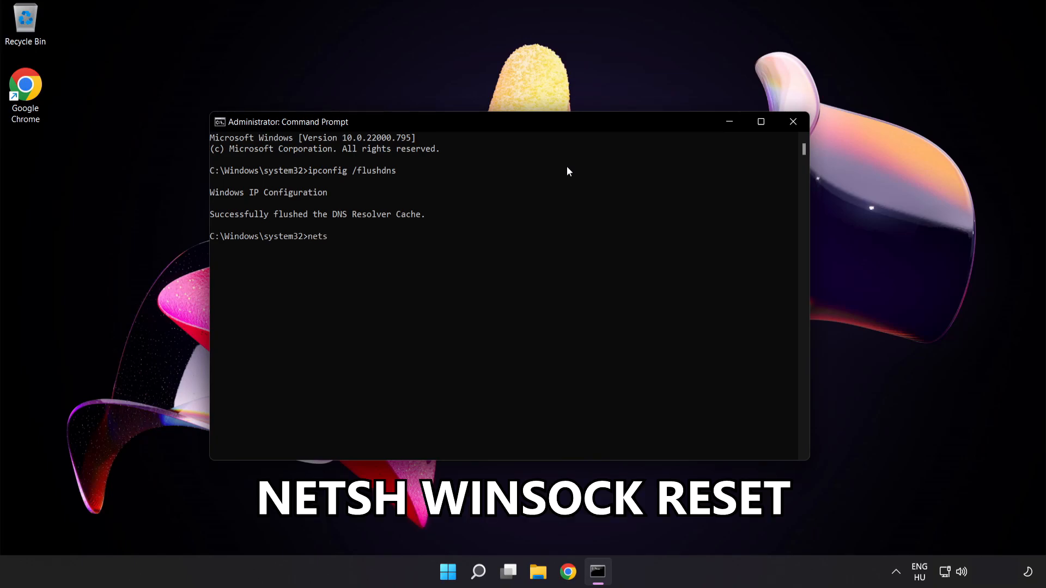
pyautogui.write('h wins')
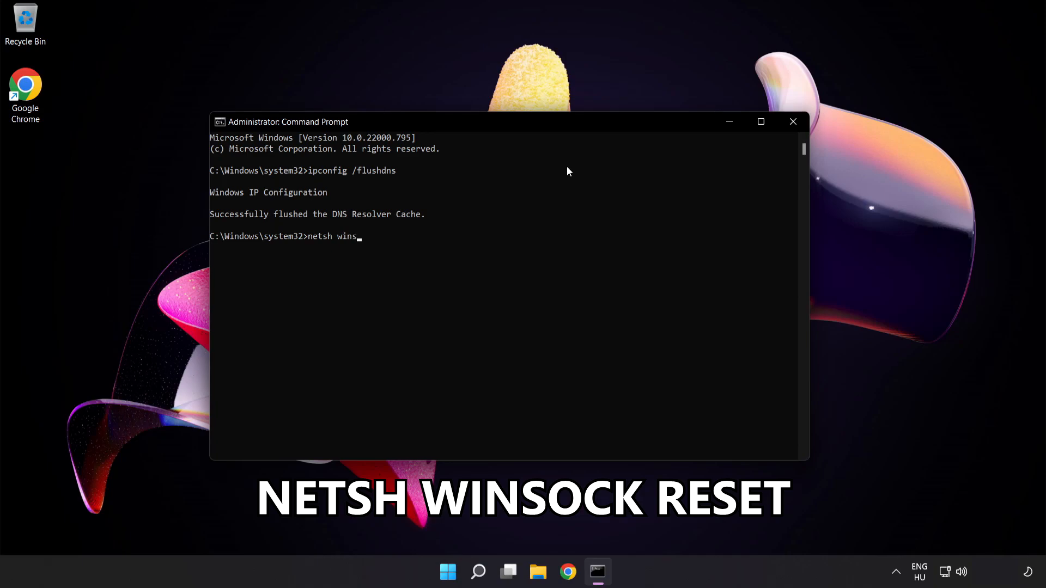
pyautogui.write('ock reset')
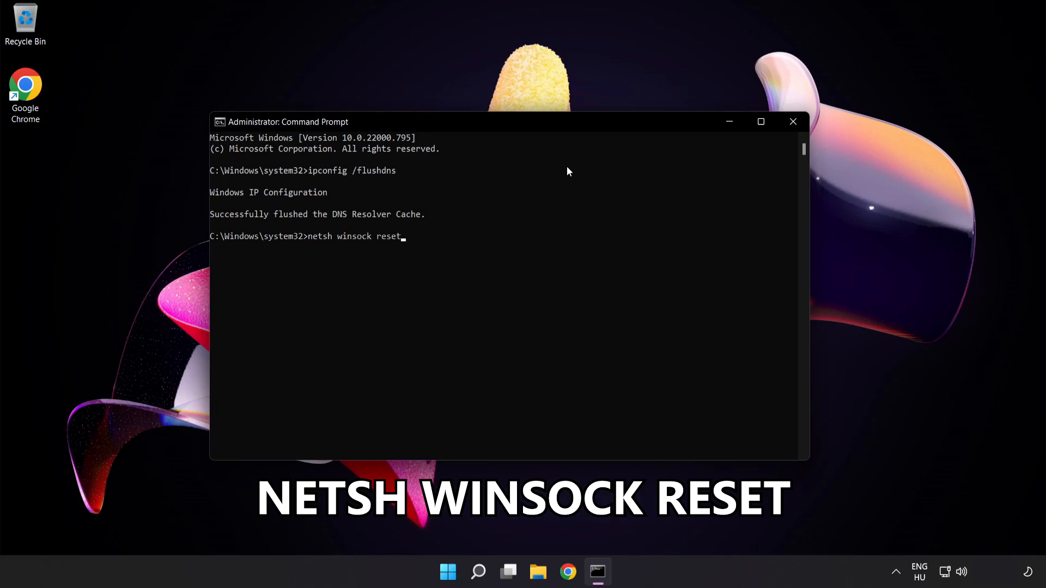
pyautogui.press('Enter')
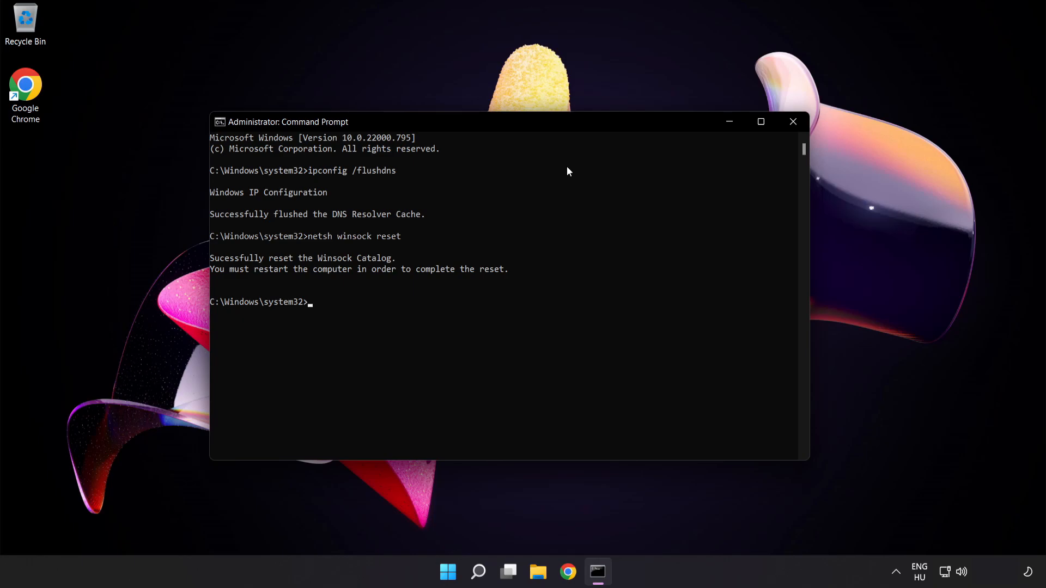
pyautogui.write('exit')
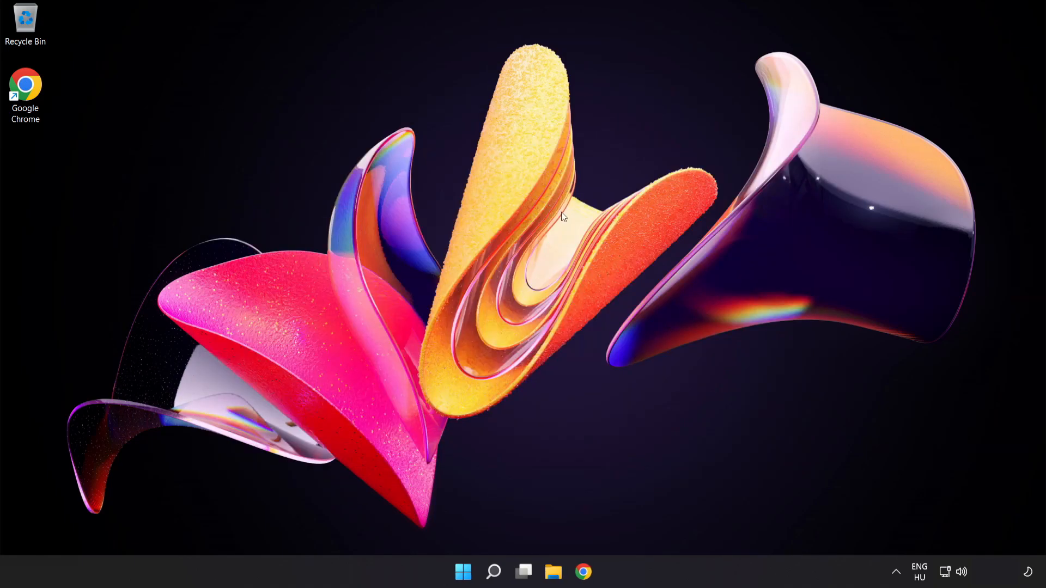
pyautogui.moveTo(945, 572)
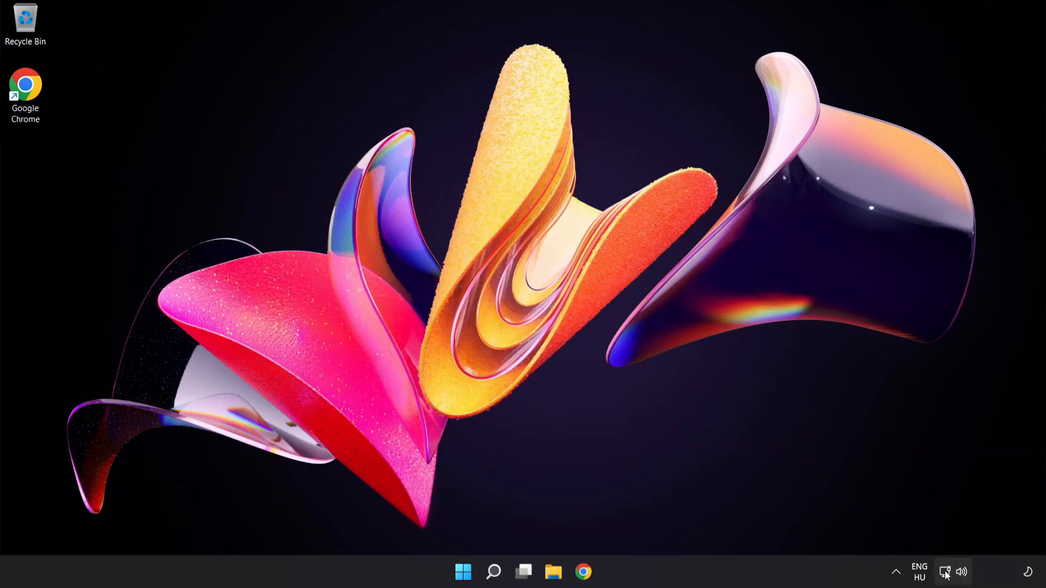
pyautogui.moveTo(945, 572)
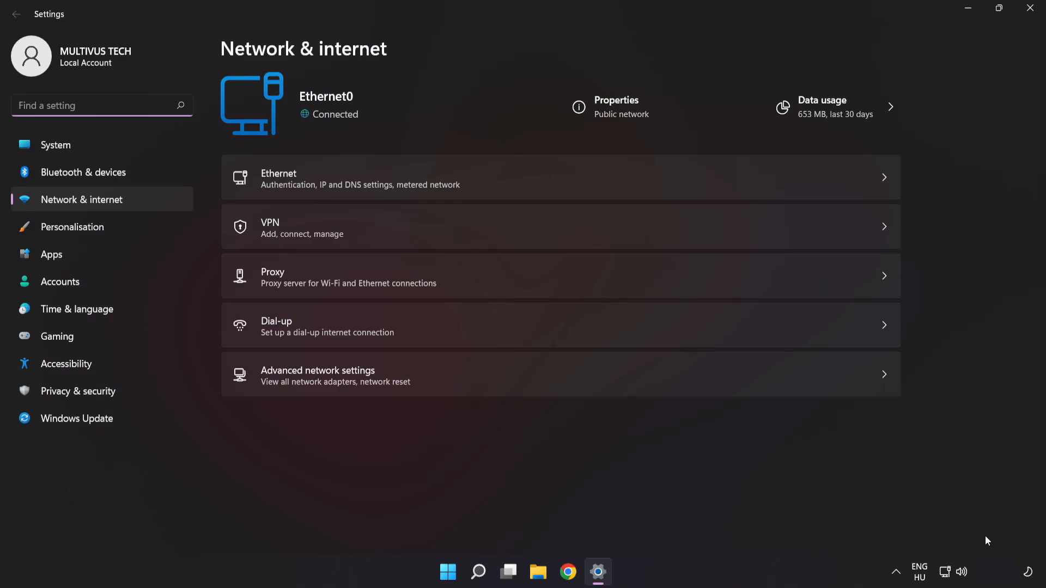
pyautogui.moveTo(426, 383)
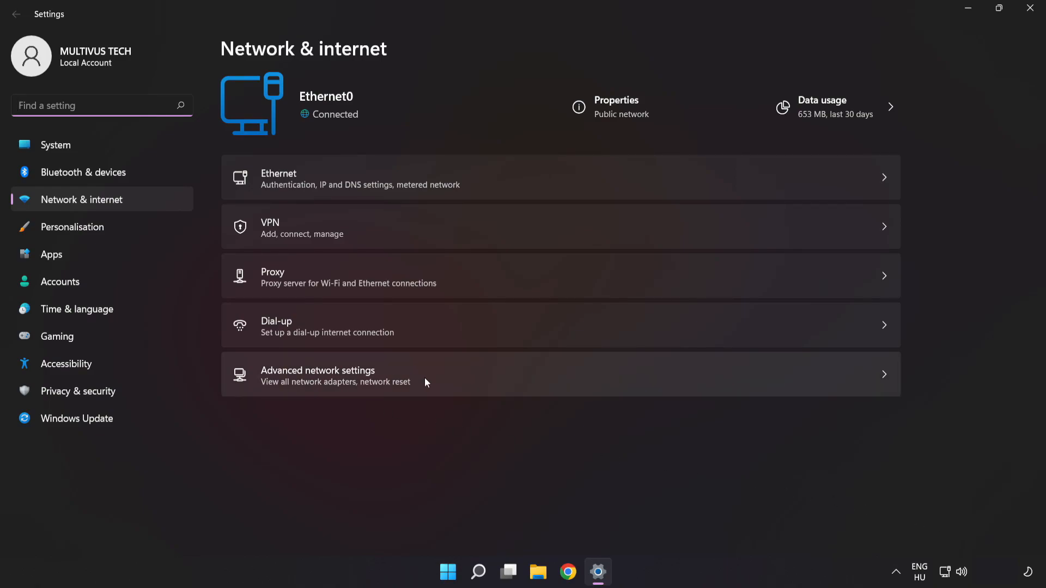
pyautogui.moveTo(451, 383)
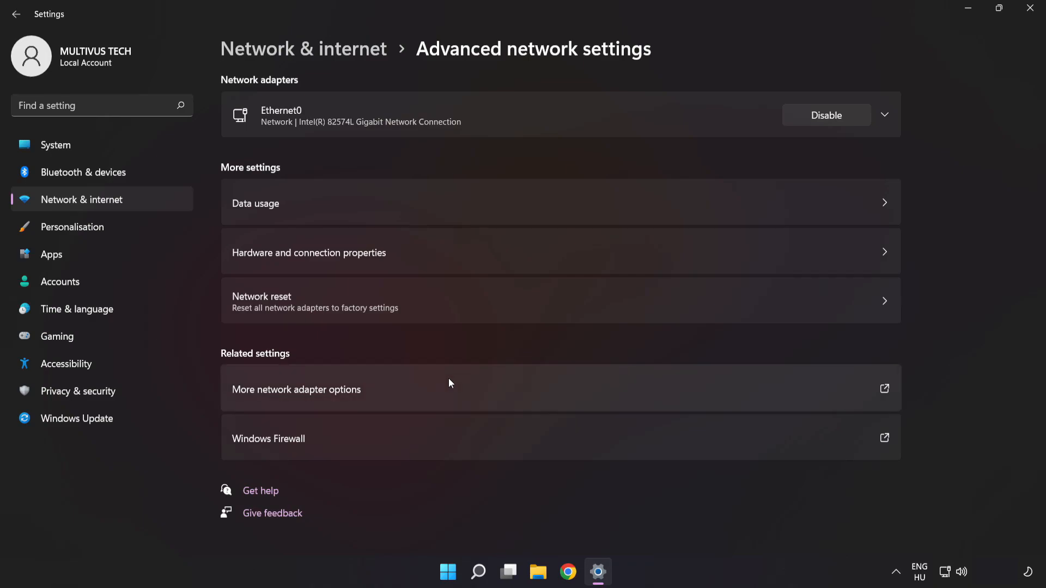
pyautogui.moveTo(266, 401)
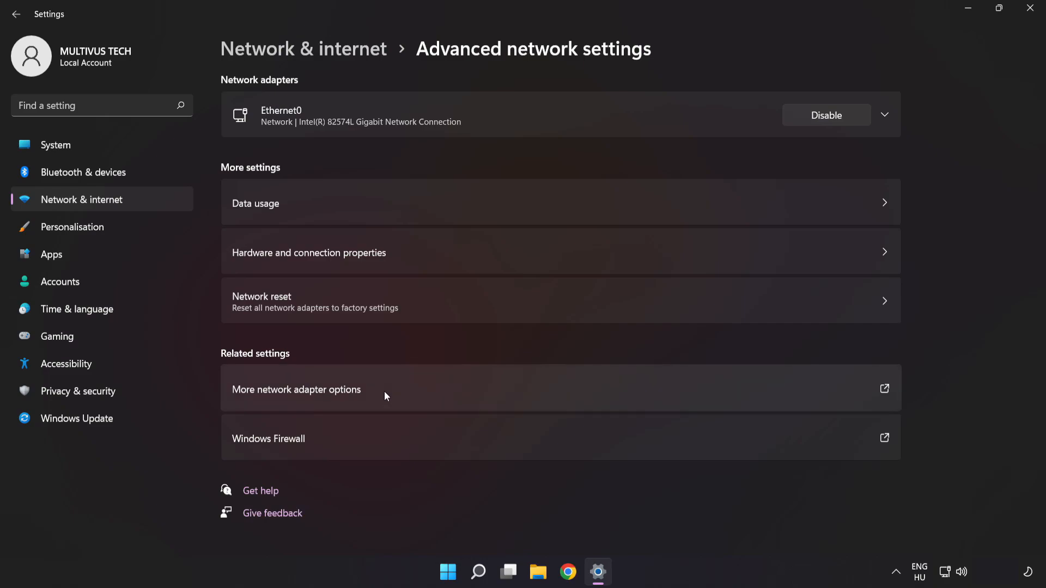
# - Open Advanced network settings to list the network adapters
pyautogui.click(297, 390)
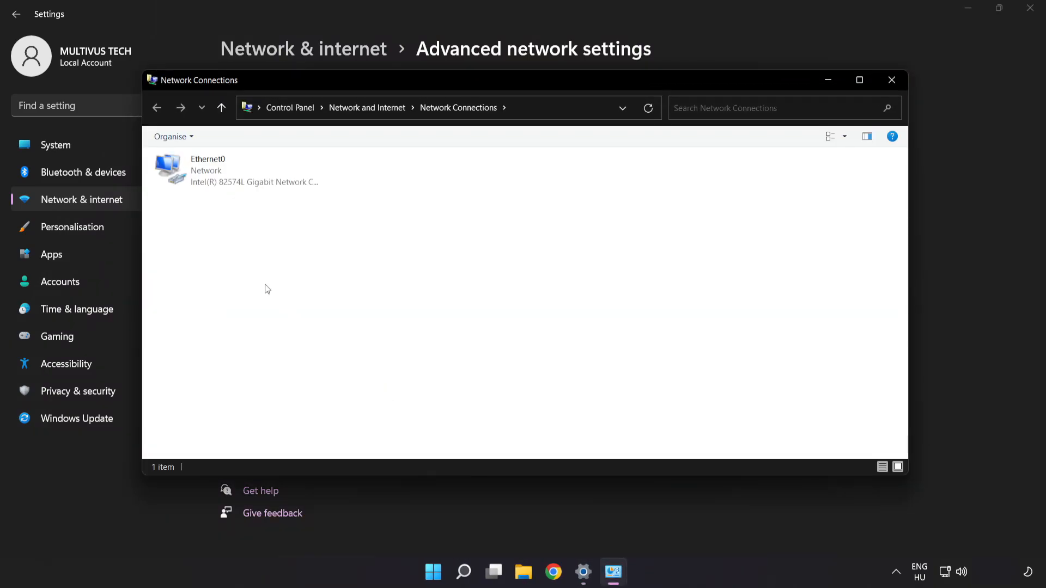
# - Open the Properties window of the Ethernet0 connection
pyautogui.click(235, 171)
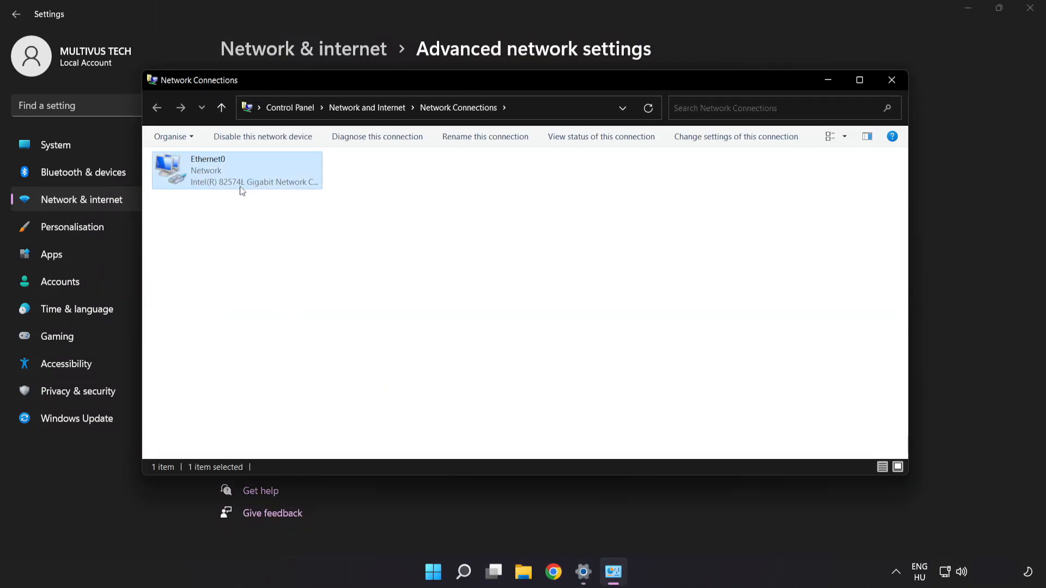
pyautogui.rightClick(236, 174)
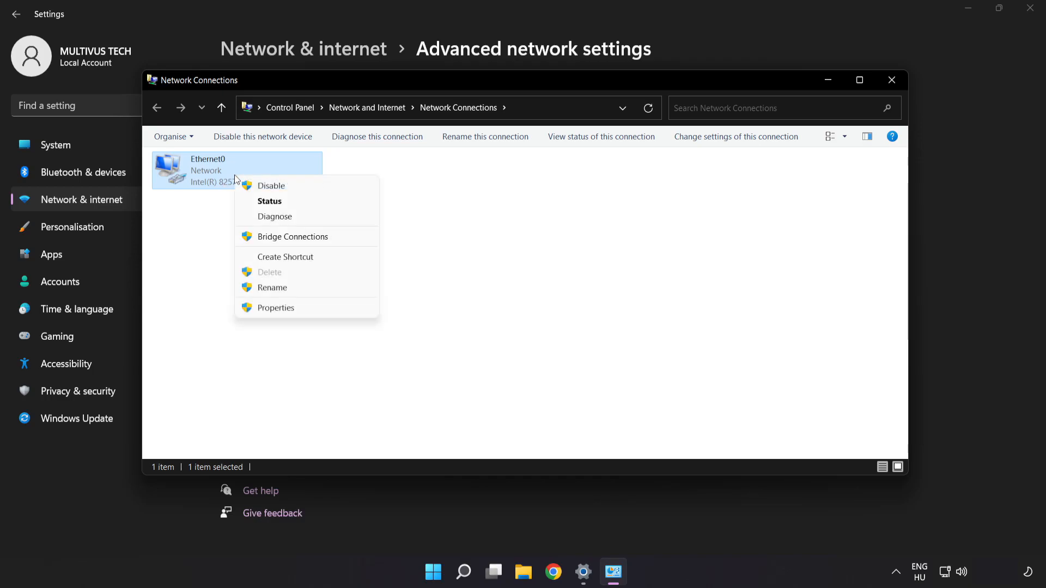
pyautogui.moveTo(308, 308)
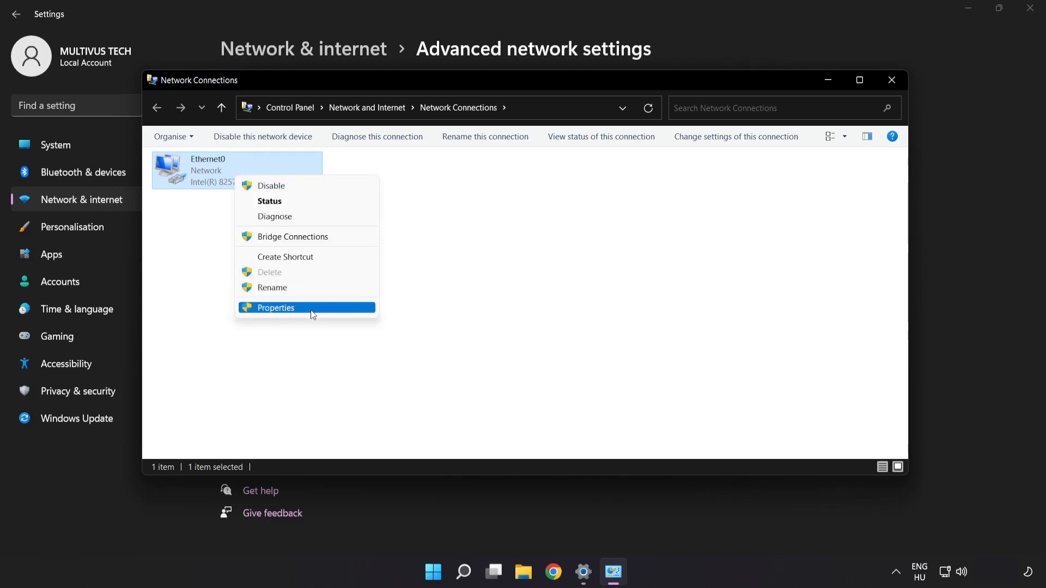
pyautogui.click(275, 308)
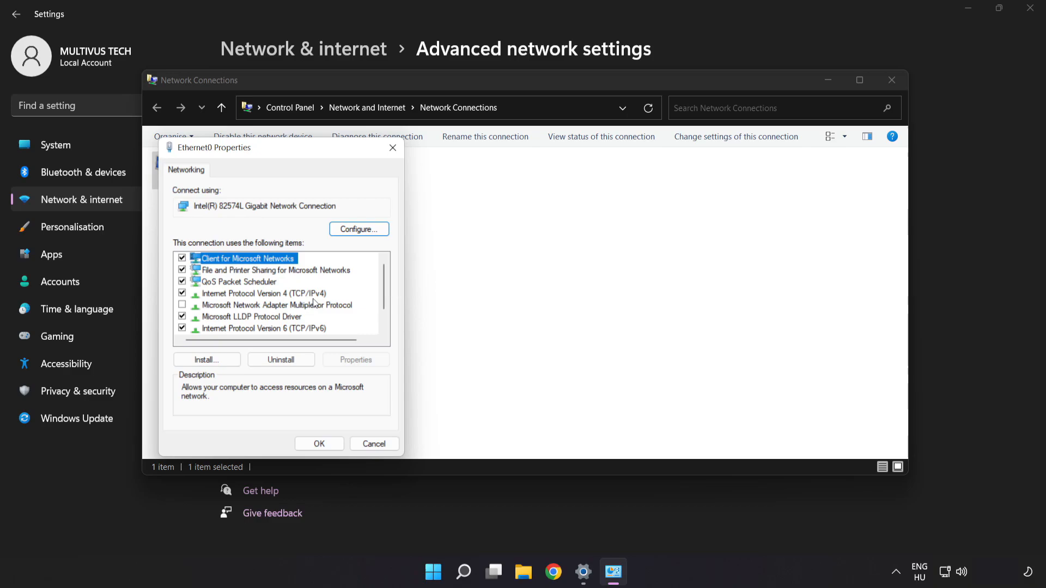
pyautogui.moveTo(214, 147); pyautogui.dragTo(436, 129)
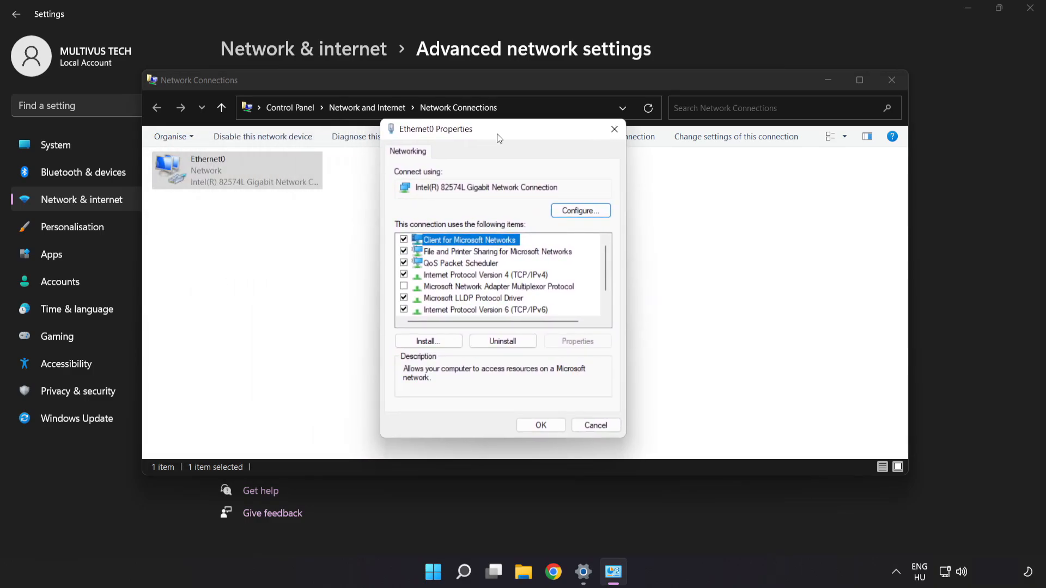
# - Open the Internet Protocol Version 4 (TCP/IPv4) settings
pyautogui.click(485, 275)
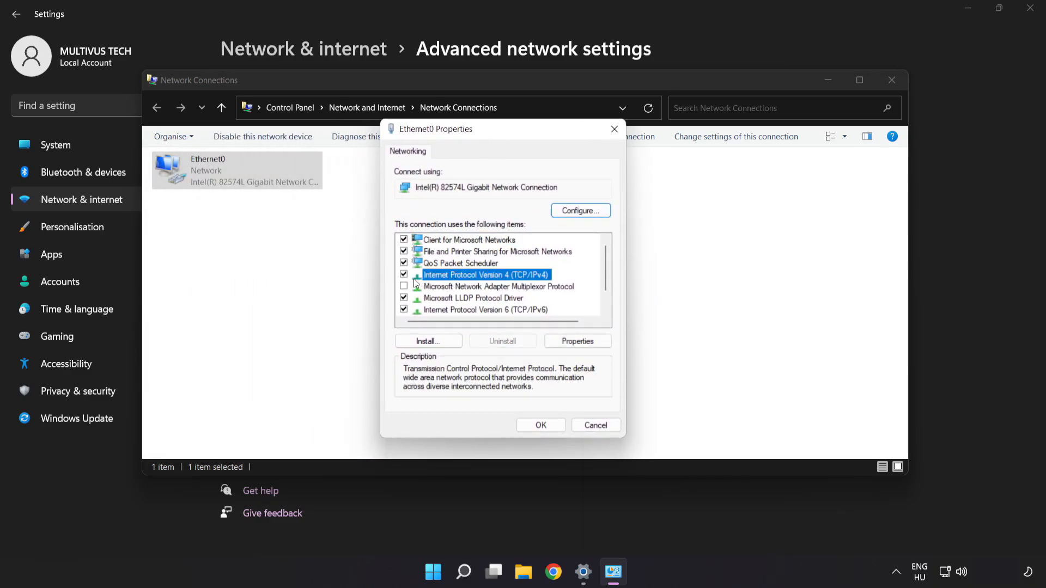
pyautogui.moveTo(530, 282)
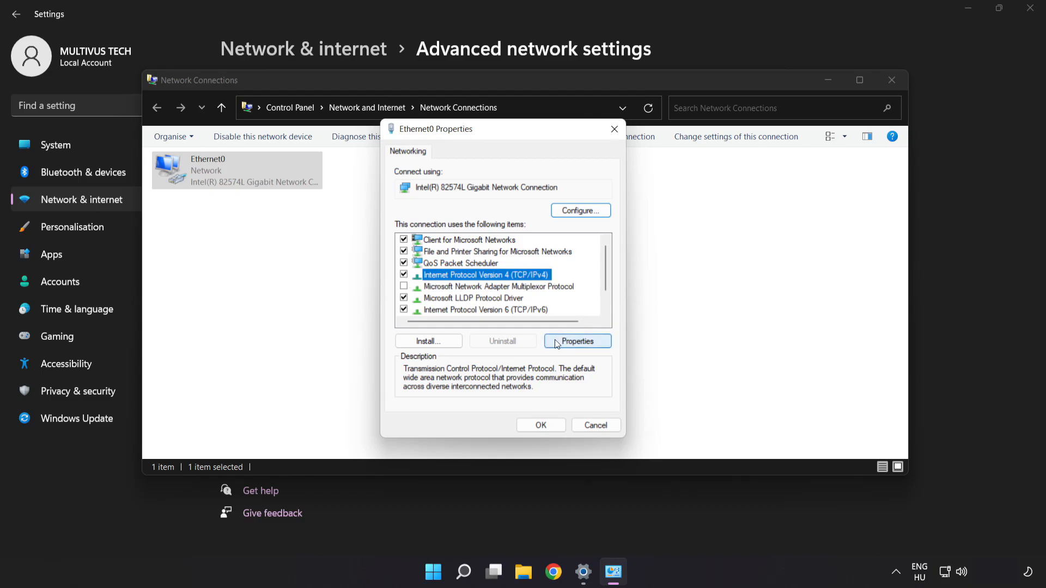
pyautogui.click(577, 341)
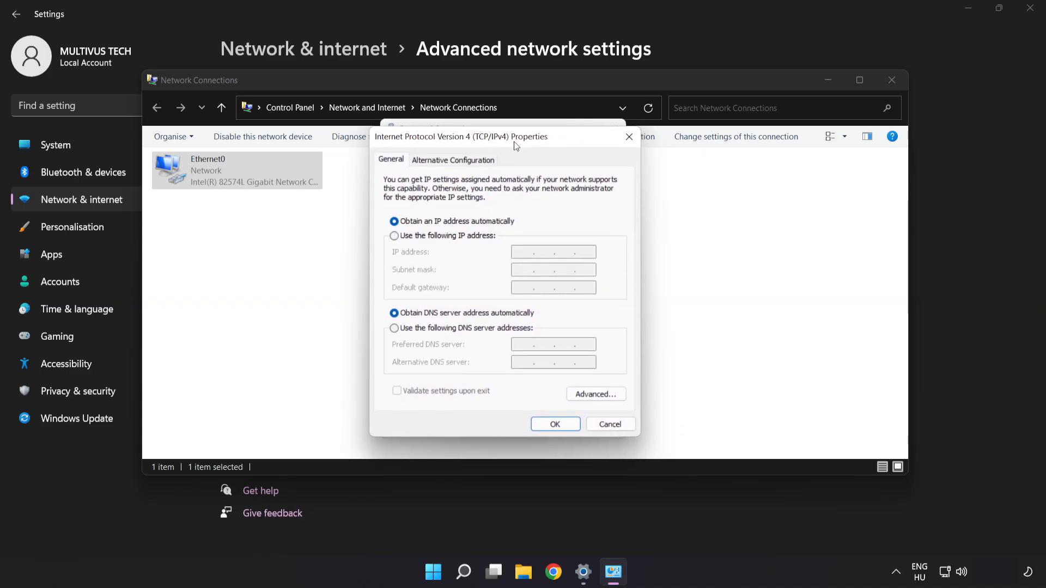
pyautogui.moveTo(435, 333)
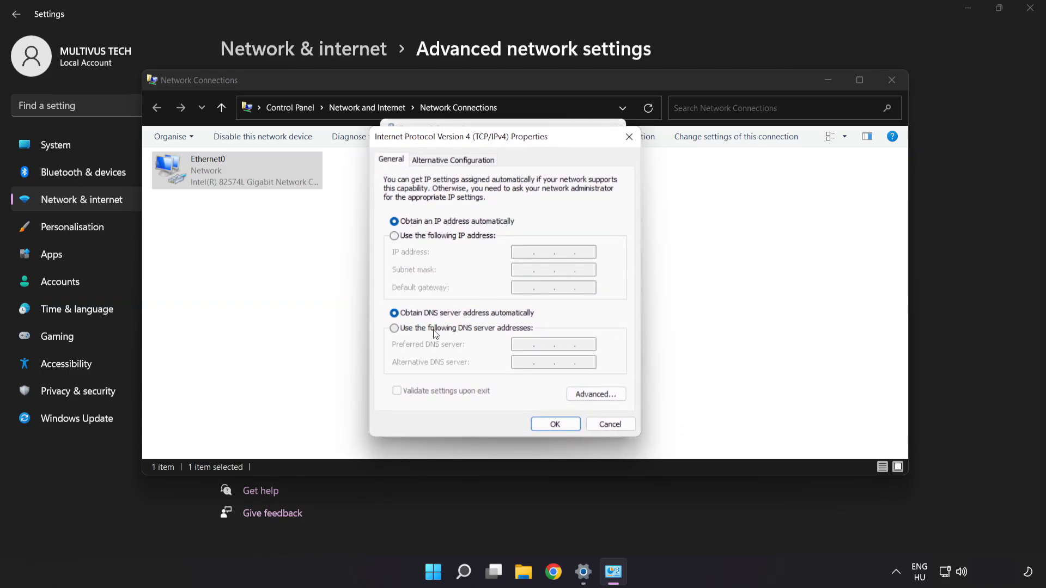
# - Set manual DNS servers 8.8.8.8 and 8.8.4.4 and save with OK
pyautogui.click(394, 328)
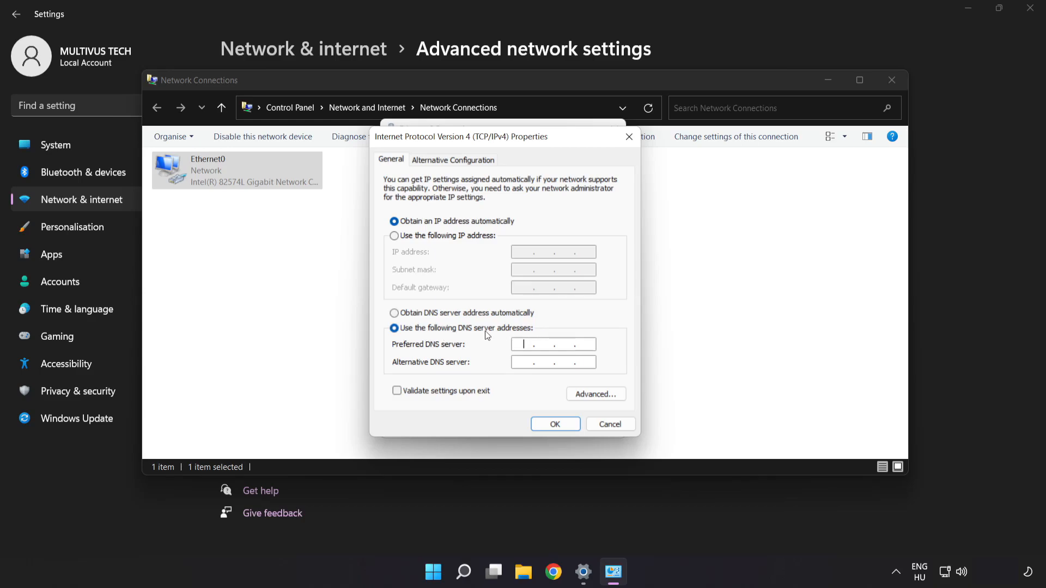
pyautogui.click(522, 345)
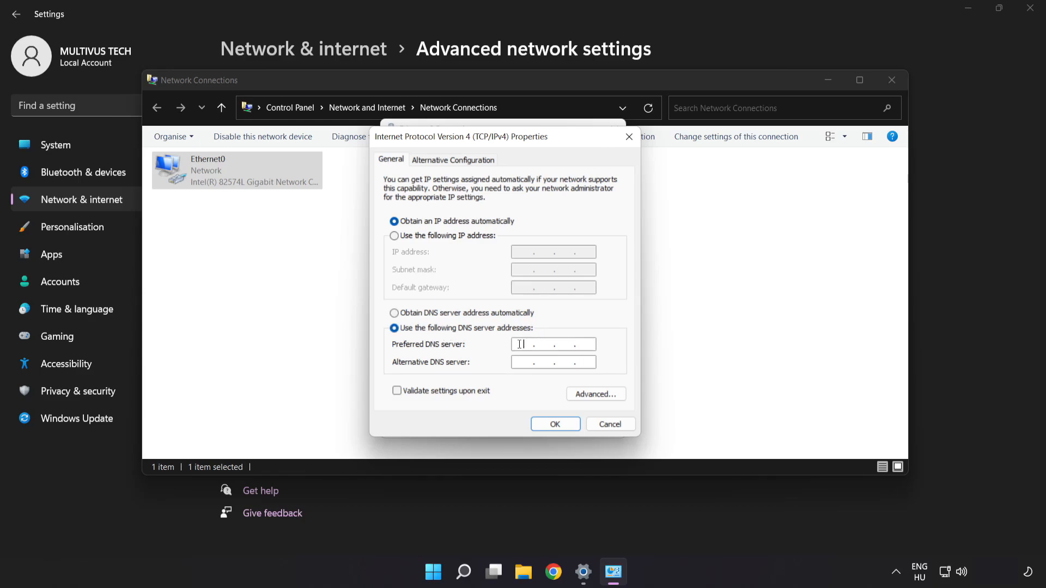
pyautogui.write('8.8.')
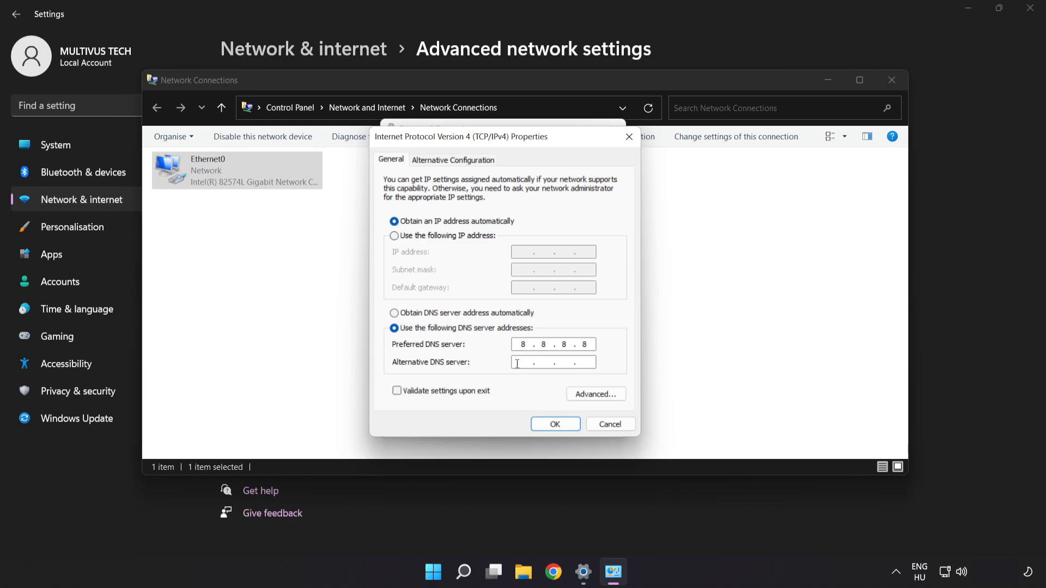
pyautogui.write('8.8.4.4')
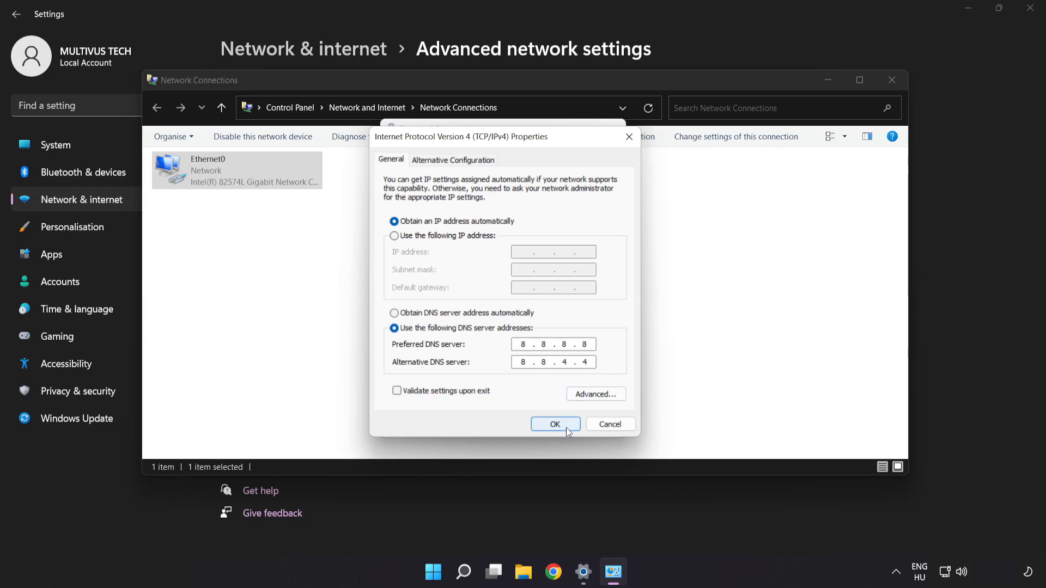
pyautogui.click(555, 424)
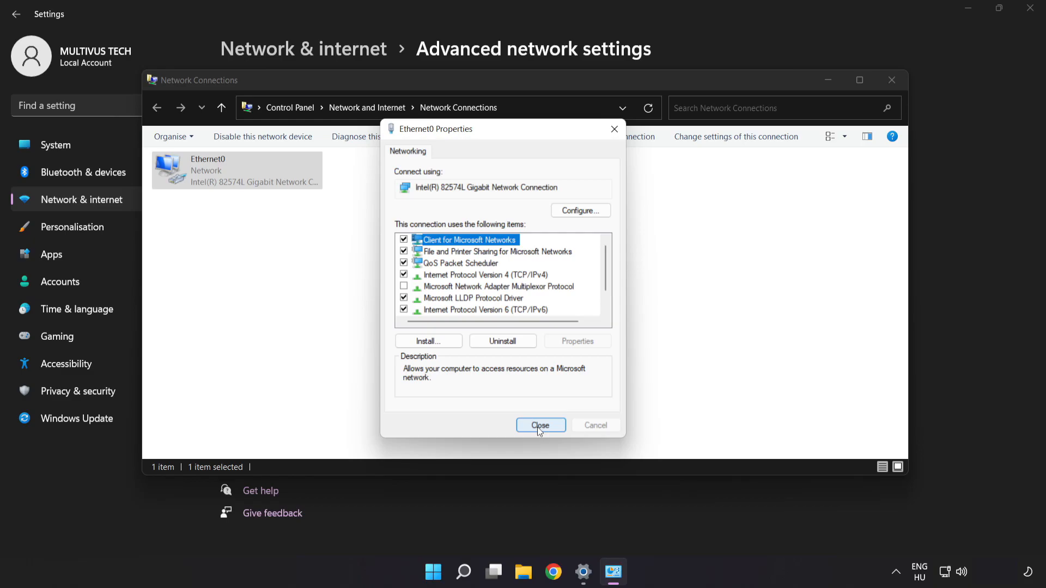
# - Close the Ethernet0 properties and the Network Connections window
pyautogui.click(541, 425)
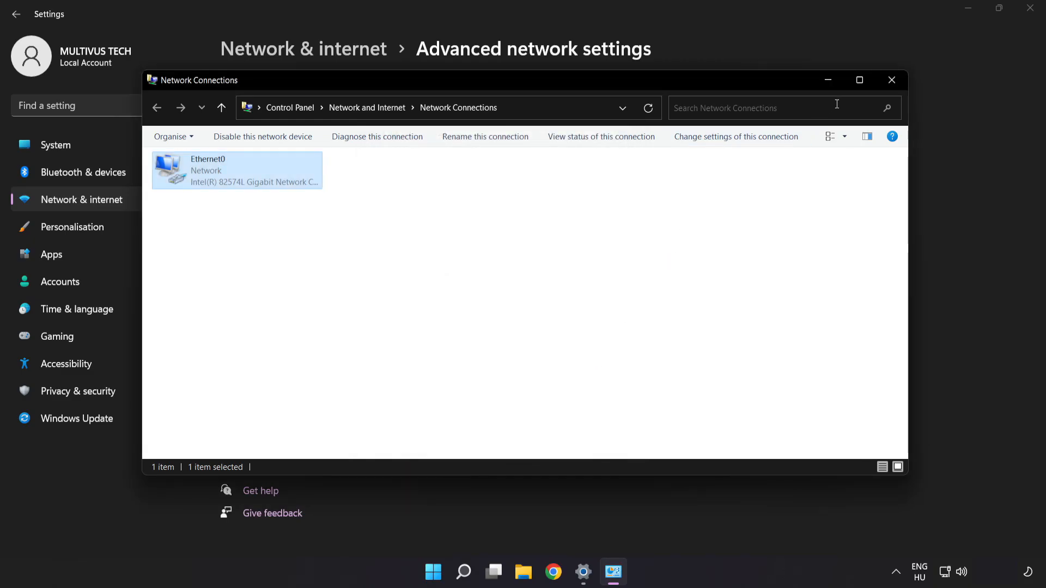
pyautogui.click(892, 80)
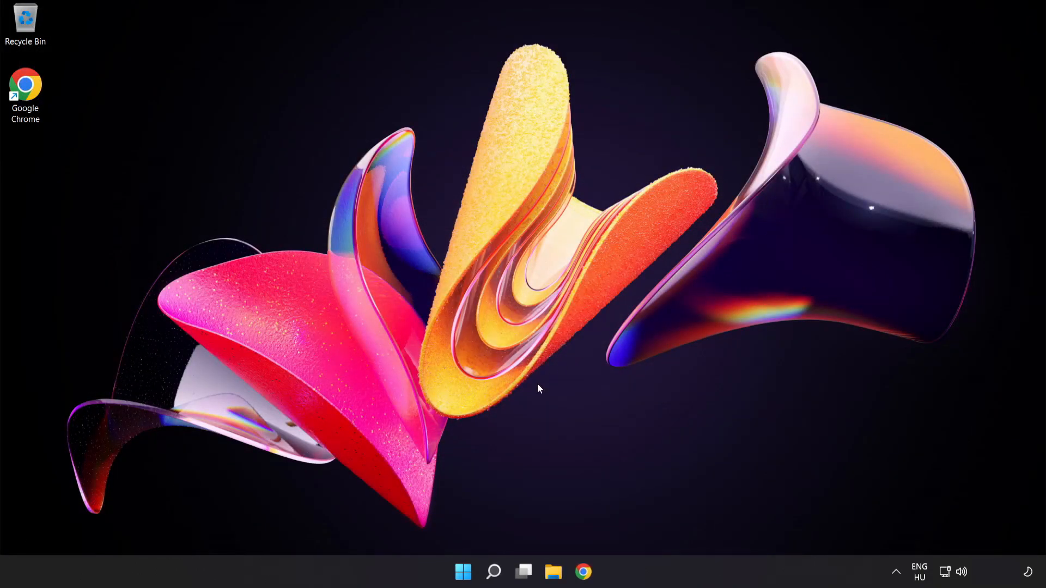
# - Show the Start menu power options so Restart can be chosen
pyautogui.click(463, 572)
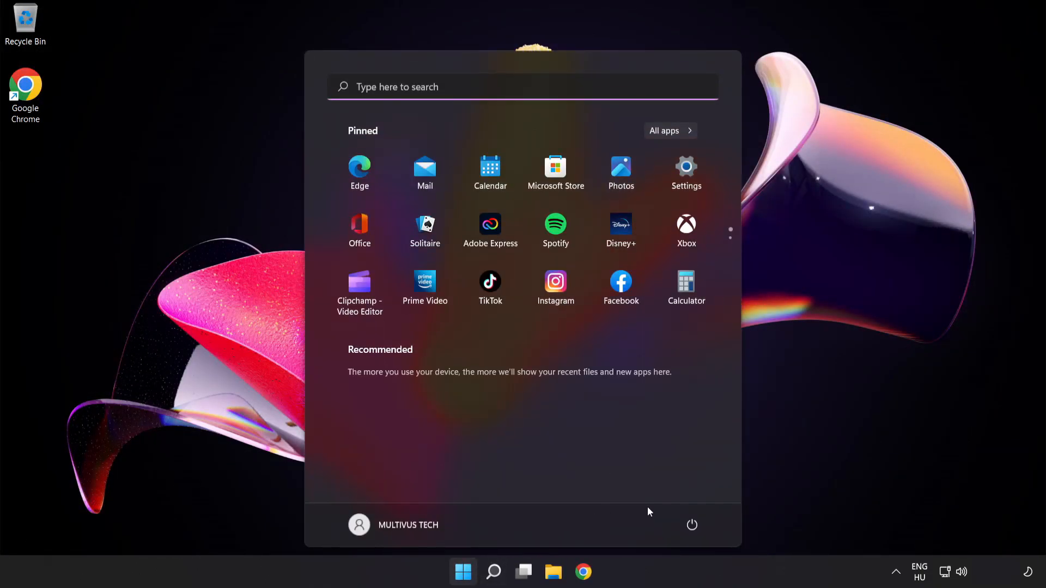
pyautogui.click(691, 524)
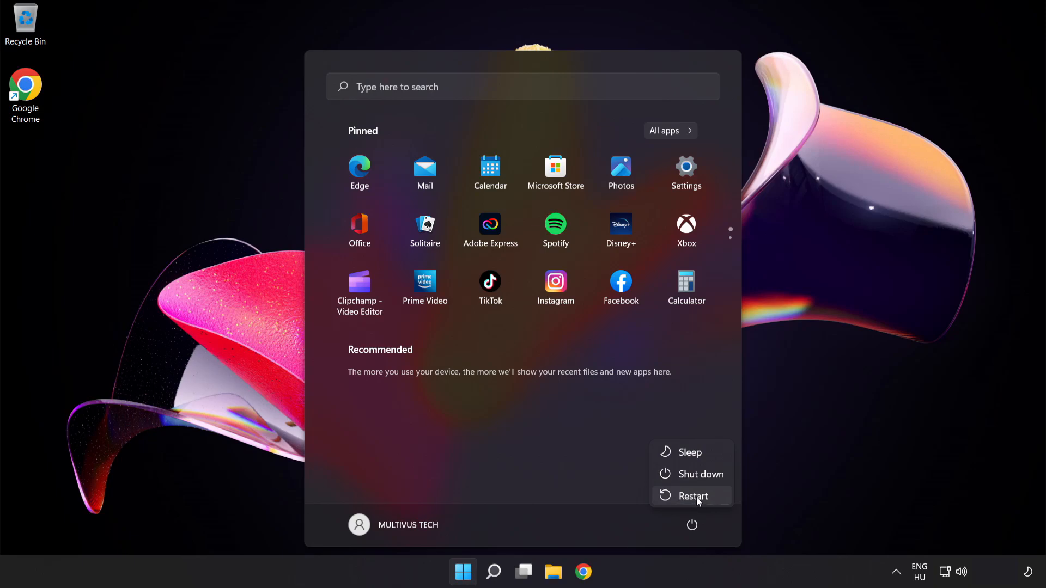